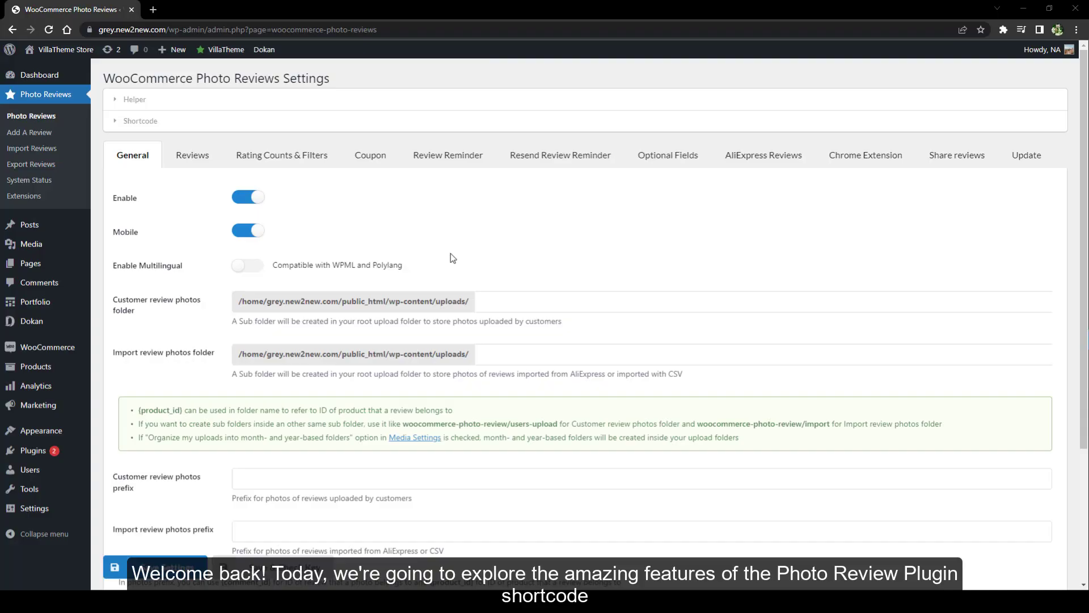
{"action": "mouse_move", "coordinate": [322, 142]}
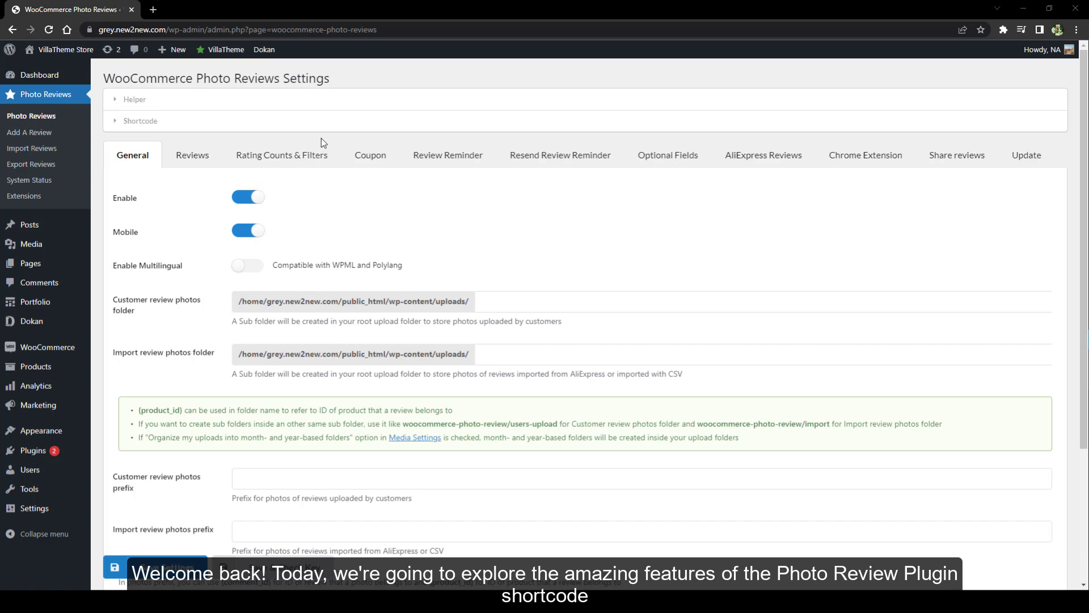
Review the Photo Reviews shortcode list, its documentation and the Helper notes in plugin settings
{"action": "left_click", "coordinate": [141, 120]}
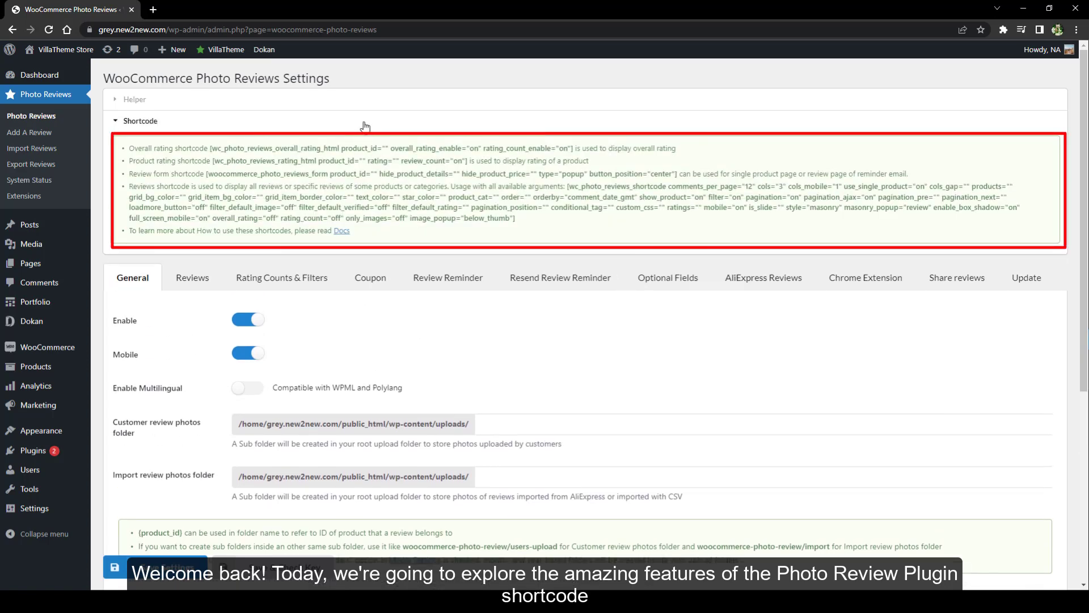
{"action": "left_click", "coordinate": [342, 231]}
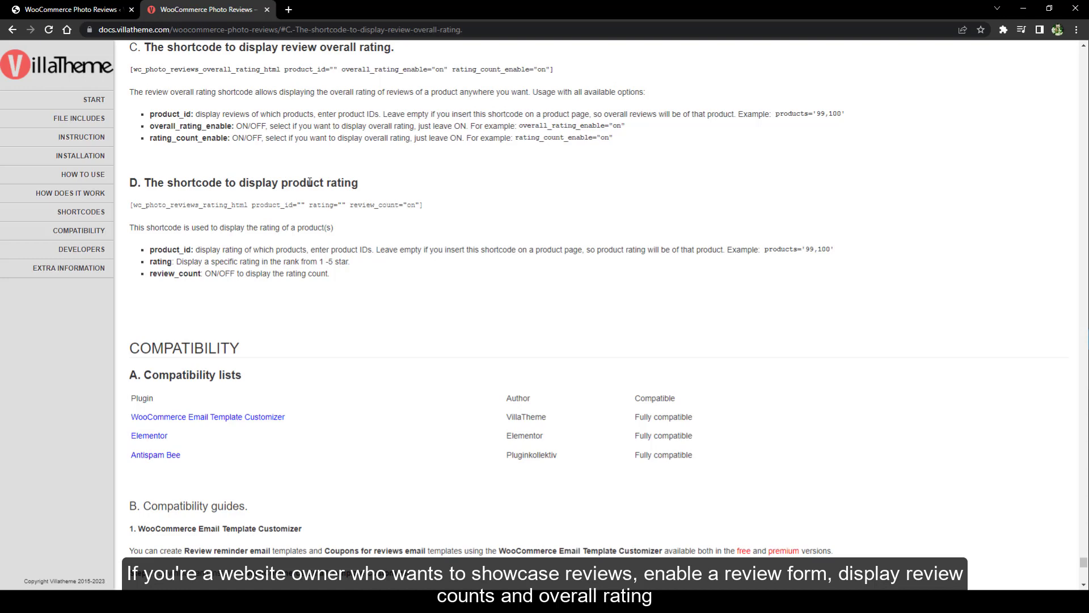
{"action": "left_click", "coordinate": [68, 9]}
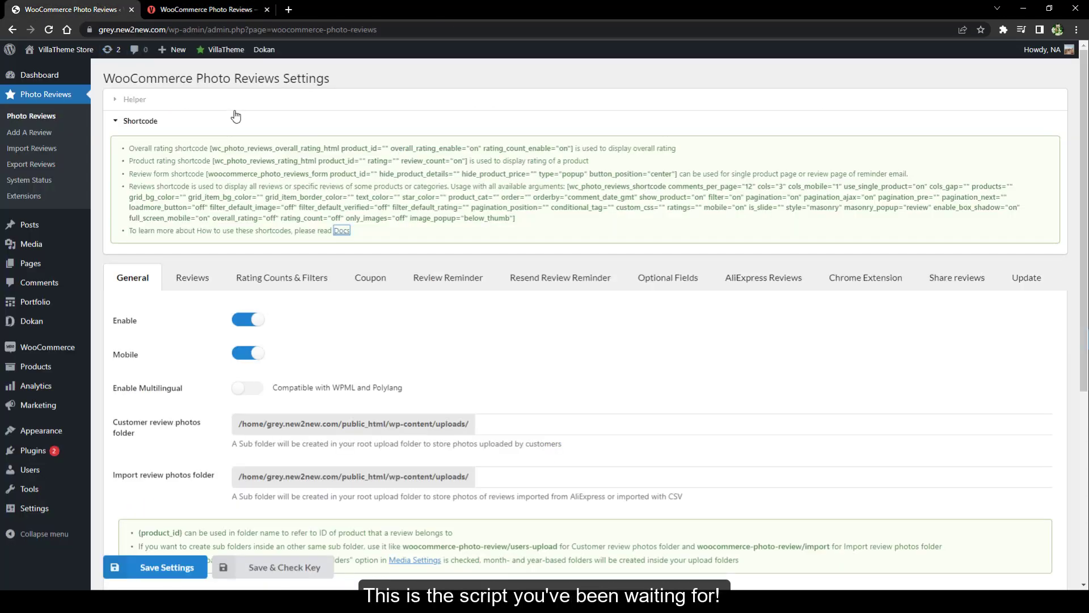
{"action": "left_click", "coordinate": [136, 100]}
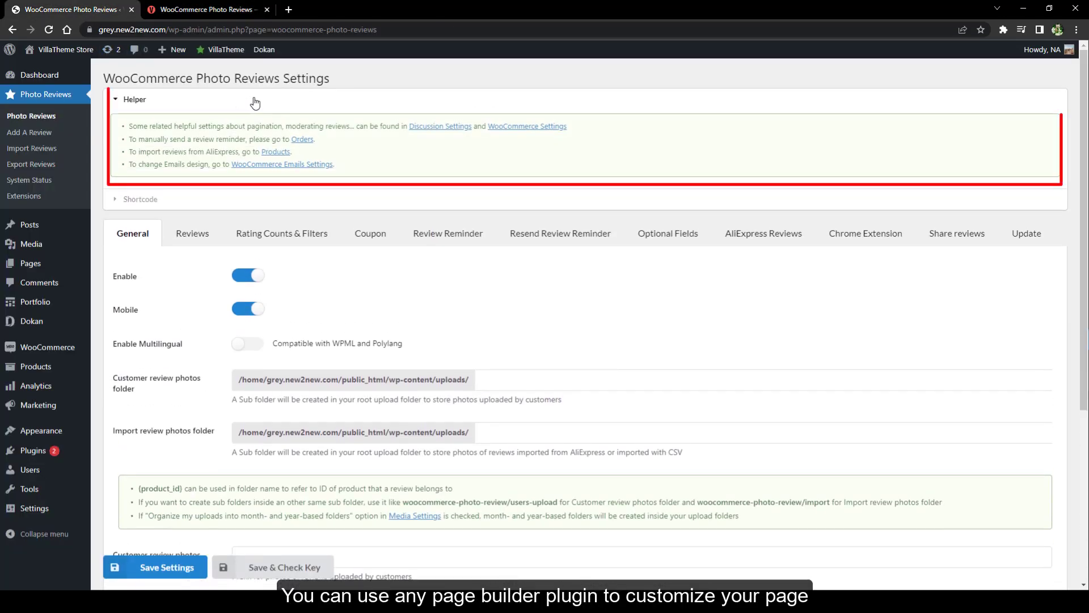
{"action": "scroll", "scroll_direction": "down", "scroll_amount": 3}
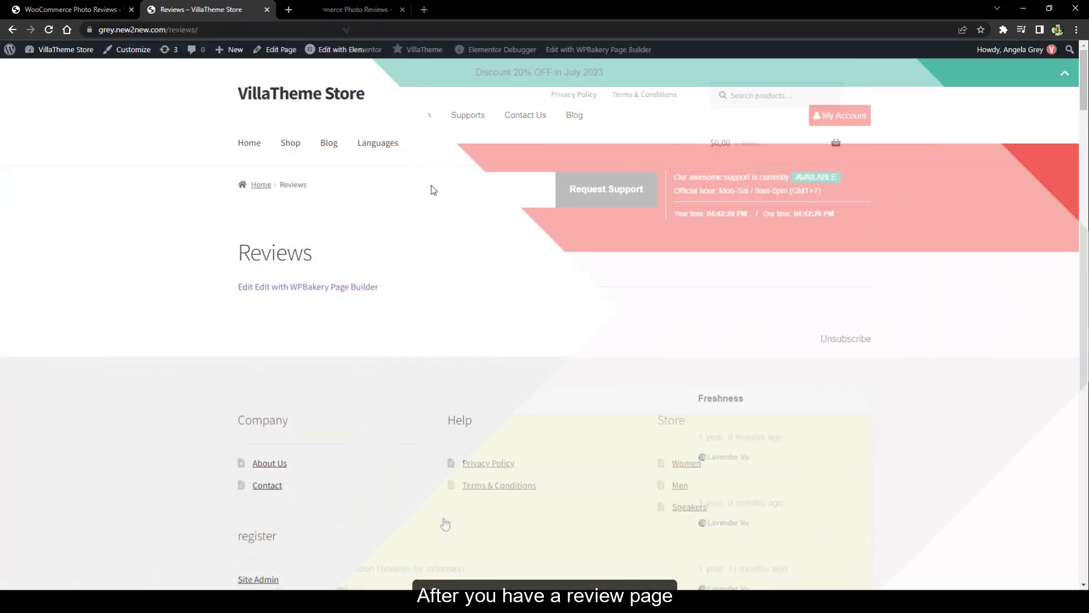
Place the reviews shortcode in a Shortcode widget on the Reviews page and view the live photo review grid
{"action": "left_click", "coordinate": [350, 49]}
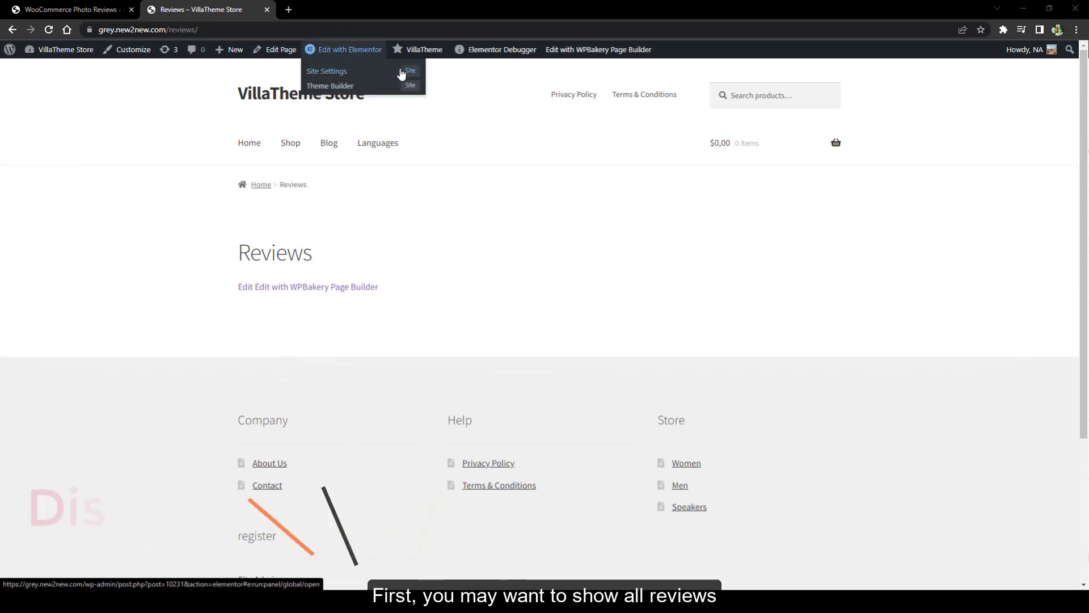
{"action": "left_click", "coordinate": [350, 49]}
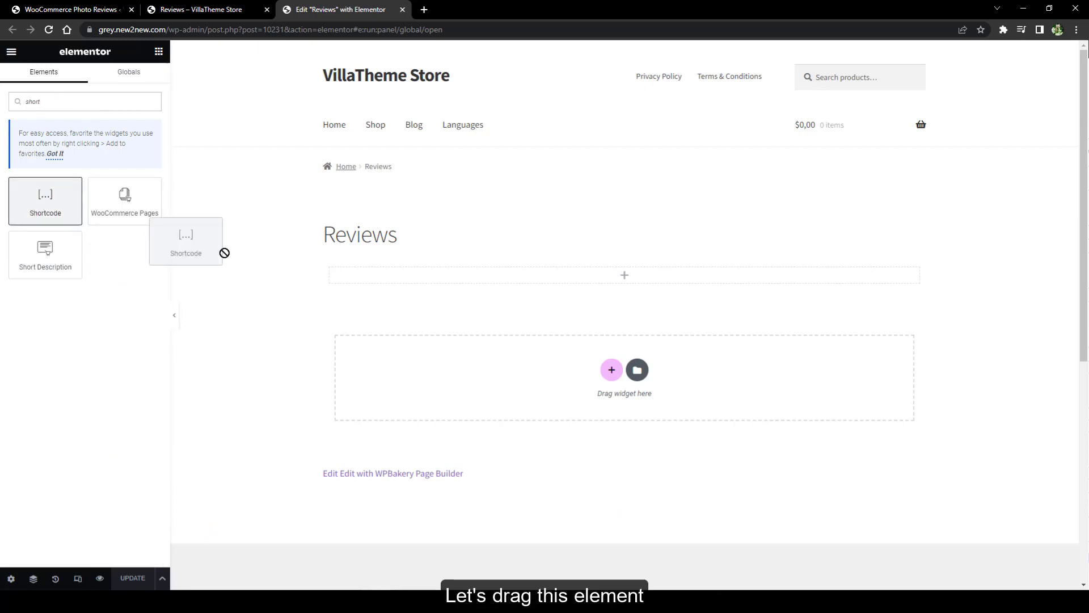
{"action": "left_click", "coordinate": [62, 9]}
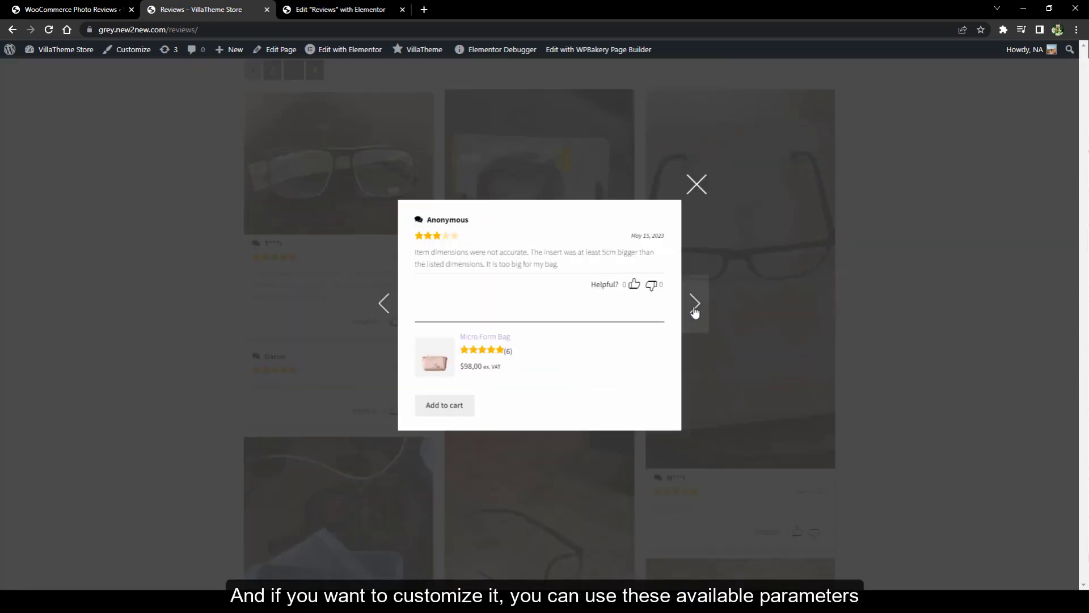
{"action": "left_click", "coordinate": [696, 184]}
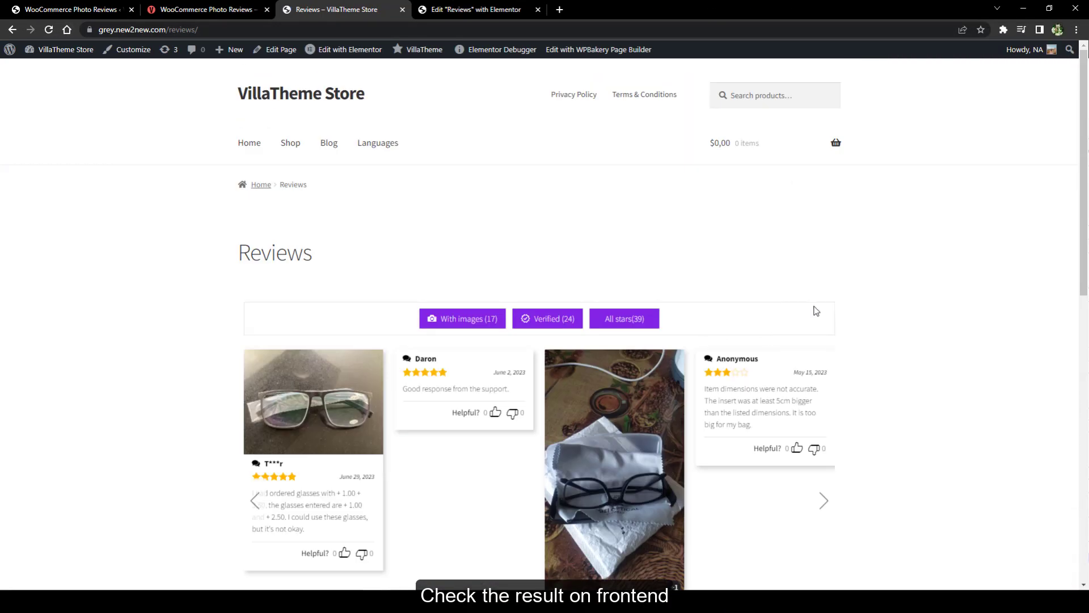
Edit the reviews shortcode's style parameters to the WooCommerce default list with pagination and update the page
{"action": "left_click", "coordinate": [824, 500]}
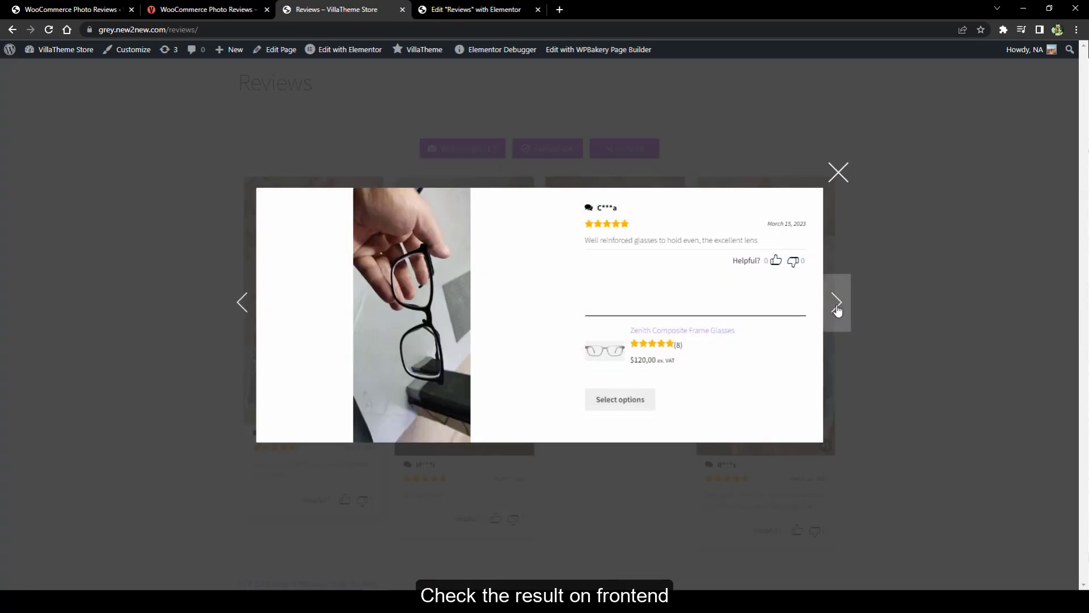
{"action": "left_click", "coordinate": [837, 172]}
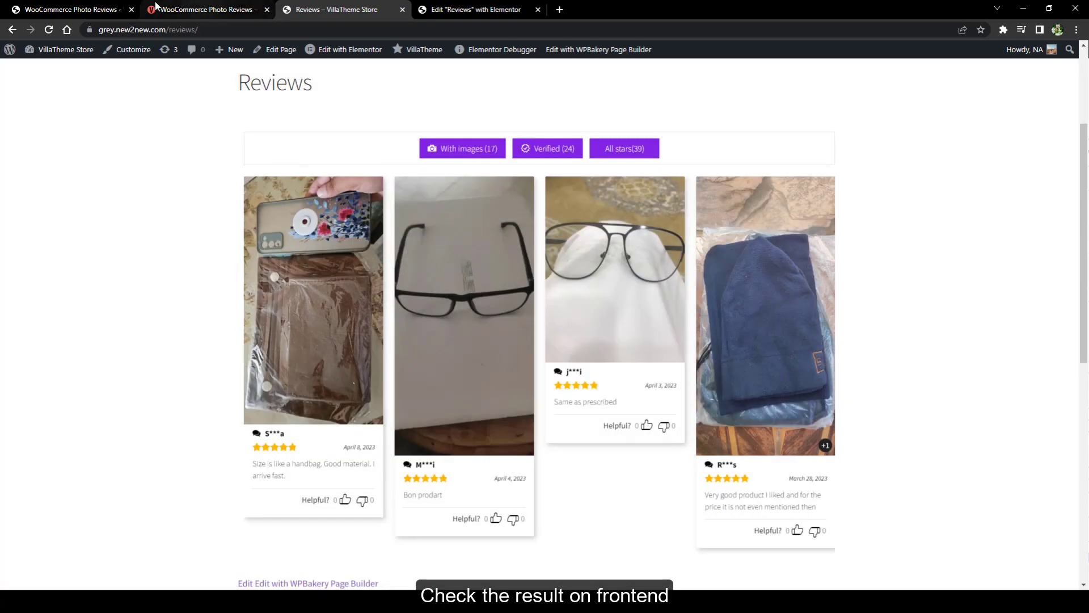
{"action": "left_click", "coordinate": [475, 9]}
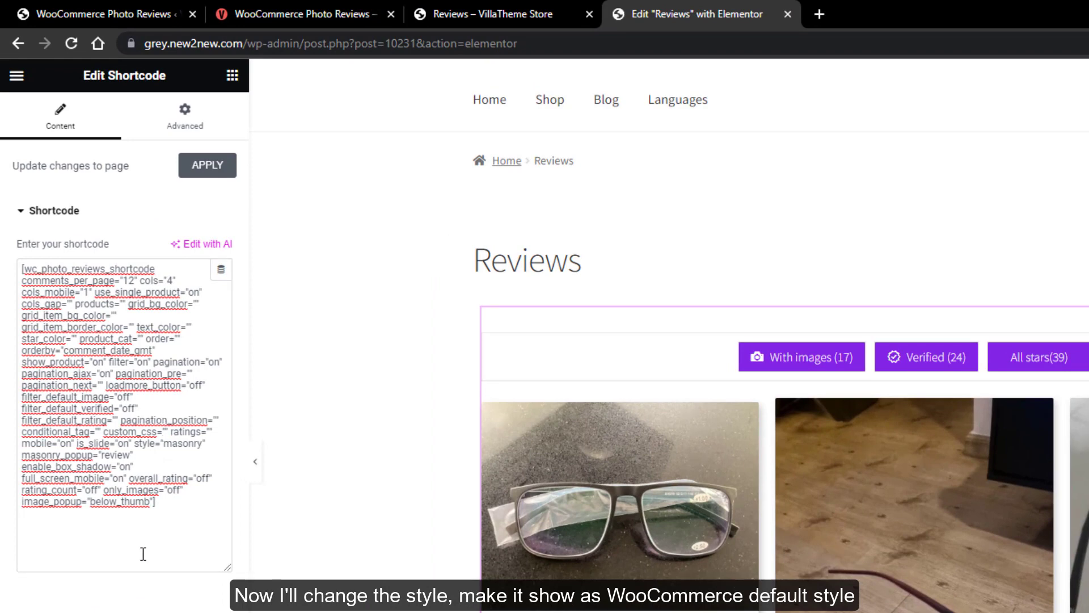
{"action": "double_click", "coordinate": [182, 443]}
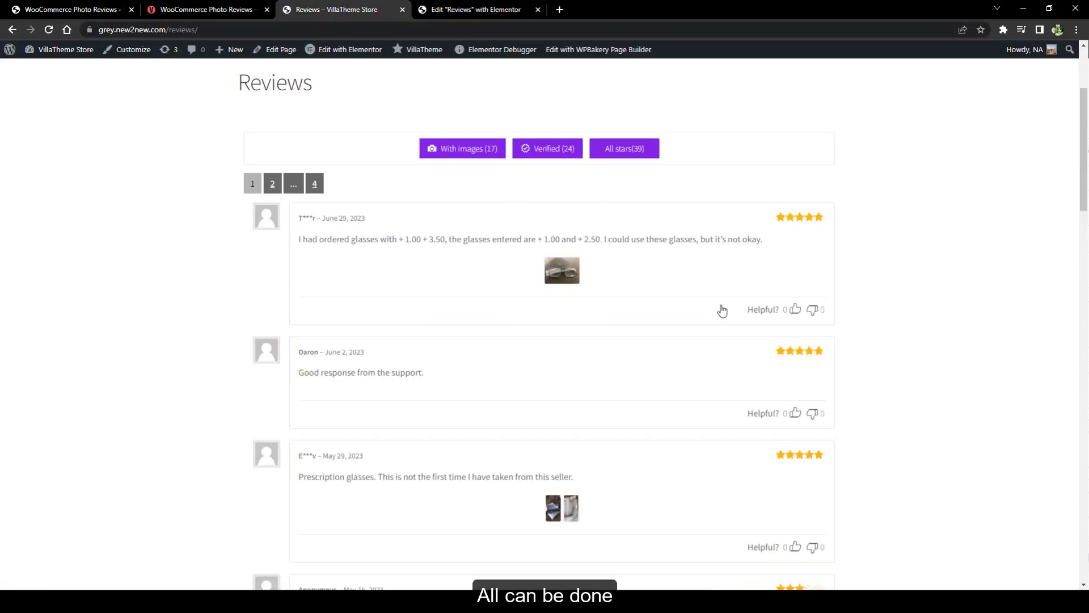
{"action": "scroll", "scroll_direction": "down", "scroll_amount": 3}
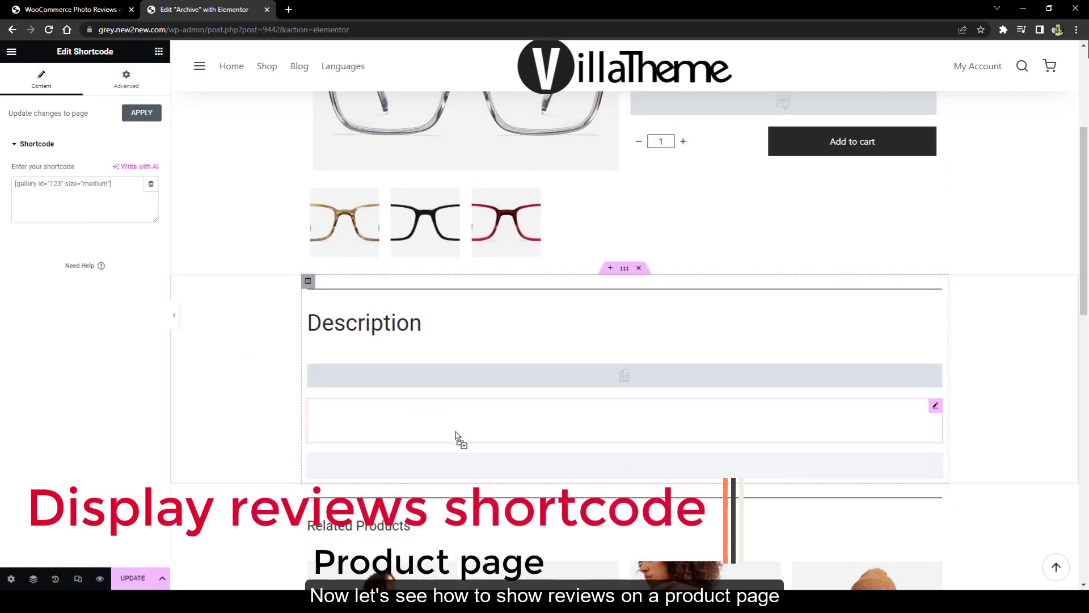
Copy the reviews shortcode from settings into the product template so product pages show the paginated review grid
{"action": "left_click", "coordinate": [74, 10]}
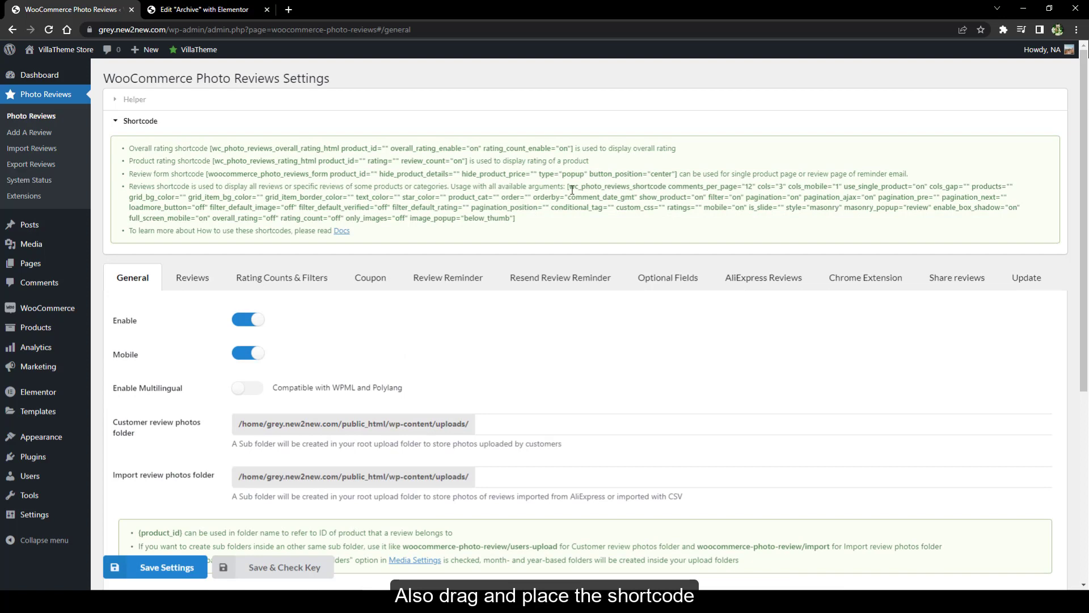
{"action": "left_click", "coordinate": [209, 9]}
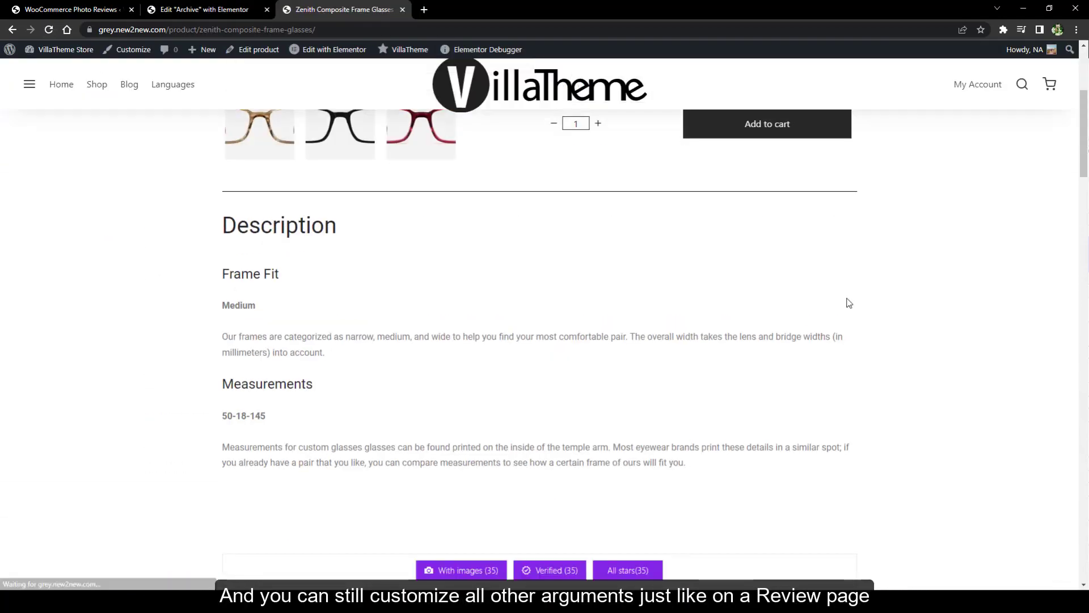
{"action": "scroll", "scroll_direction": "down", "scroll_amount": 3}
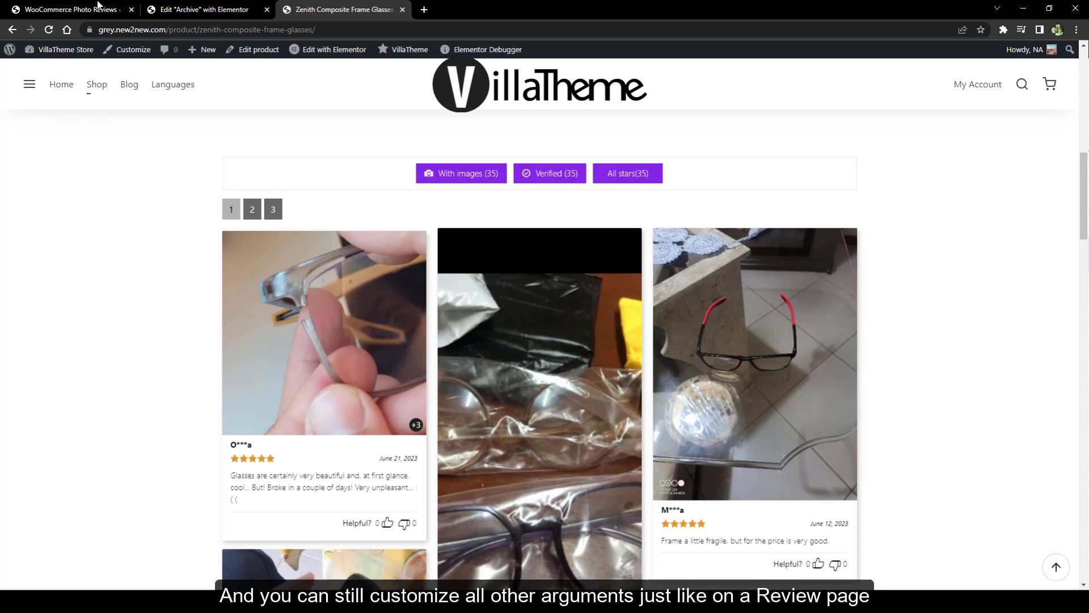
{"action": "left_click", "coordinate": [205, 9]}
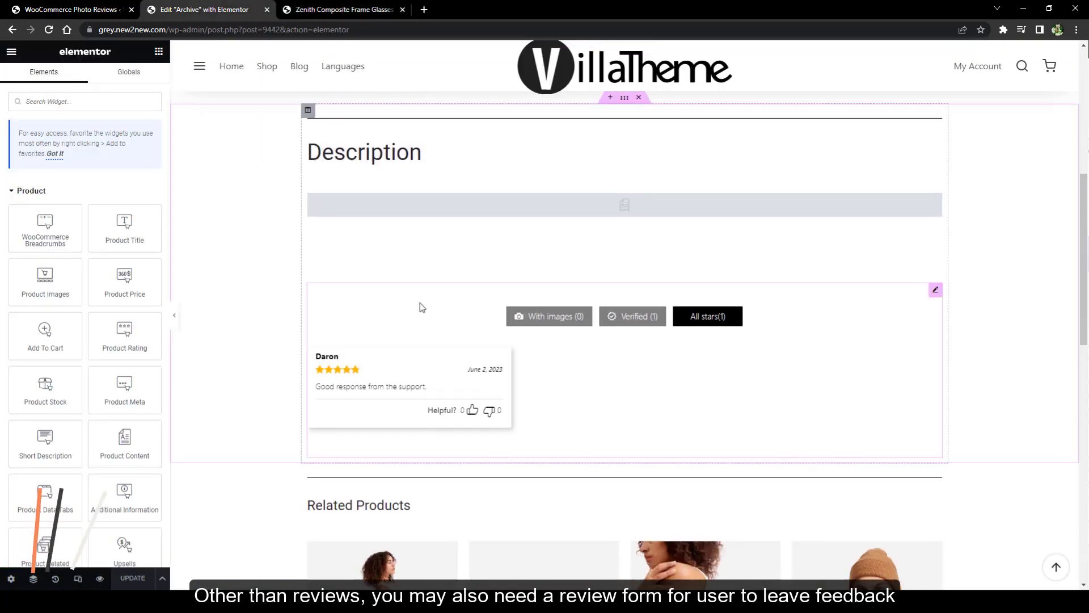
Add a Shortcode widget below the reviews in the template and fill it with the review form shortcode
{"action": "type", "text": "short"}
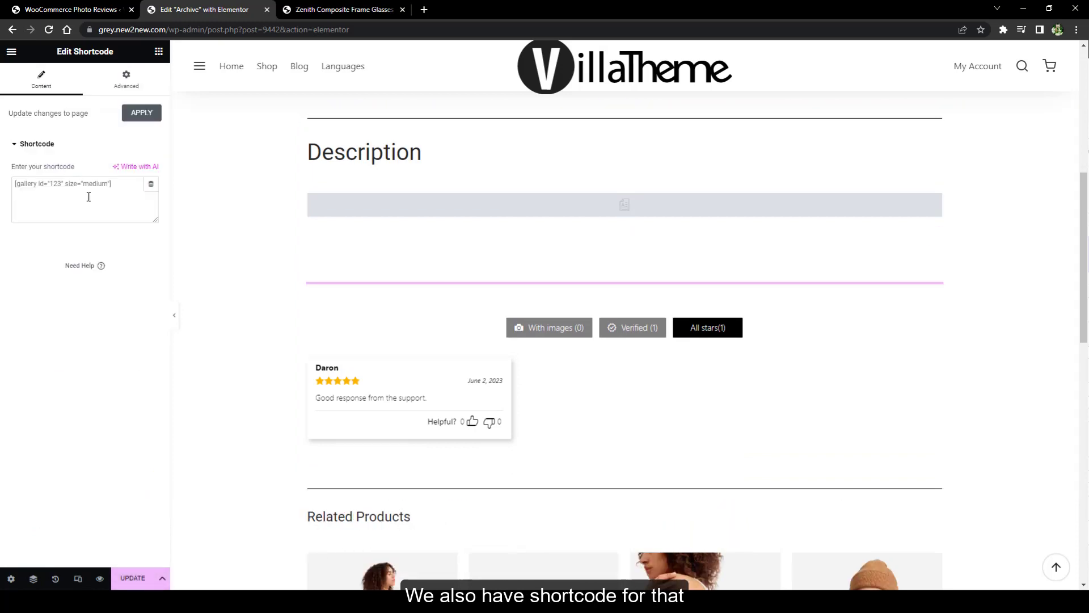
{"action": "left_click", "coordinate": [68, 10]}
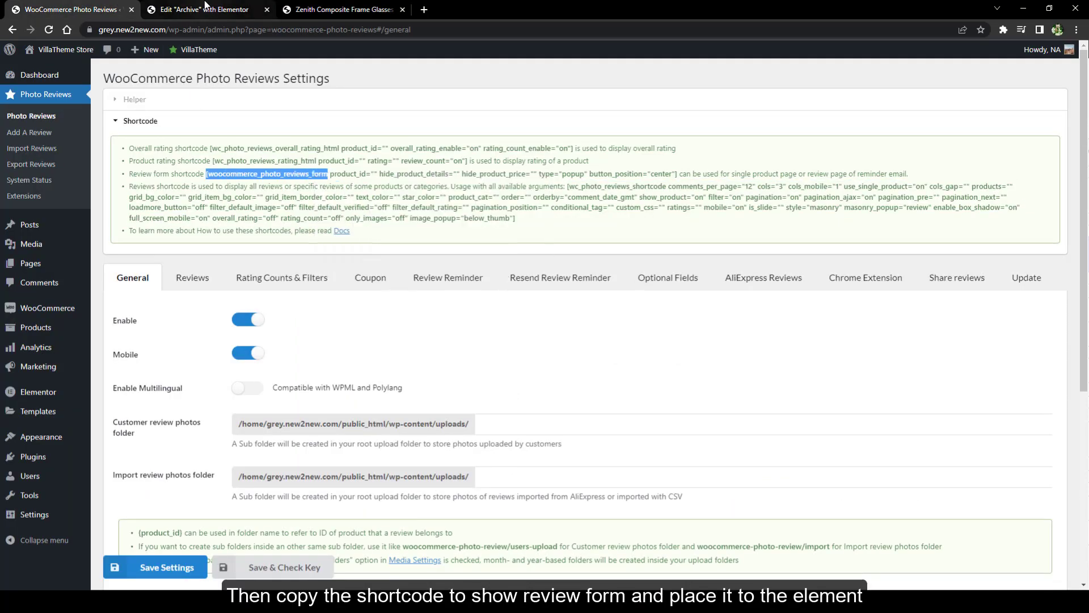
{"action": "left_click", "coordinate": [205, 9]}
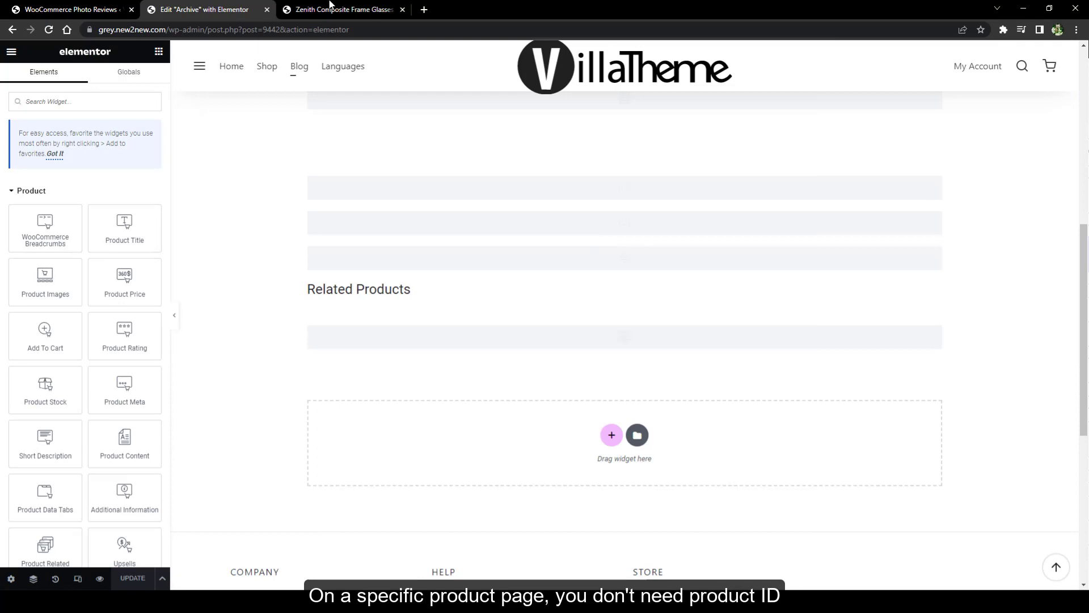
{"action": "left_click", "coordinate": [340, 10]}
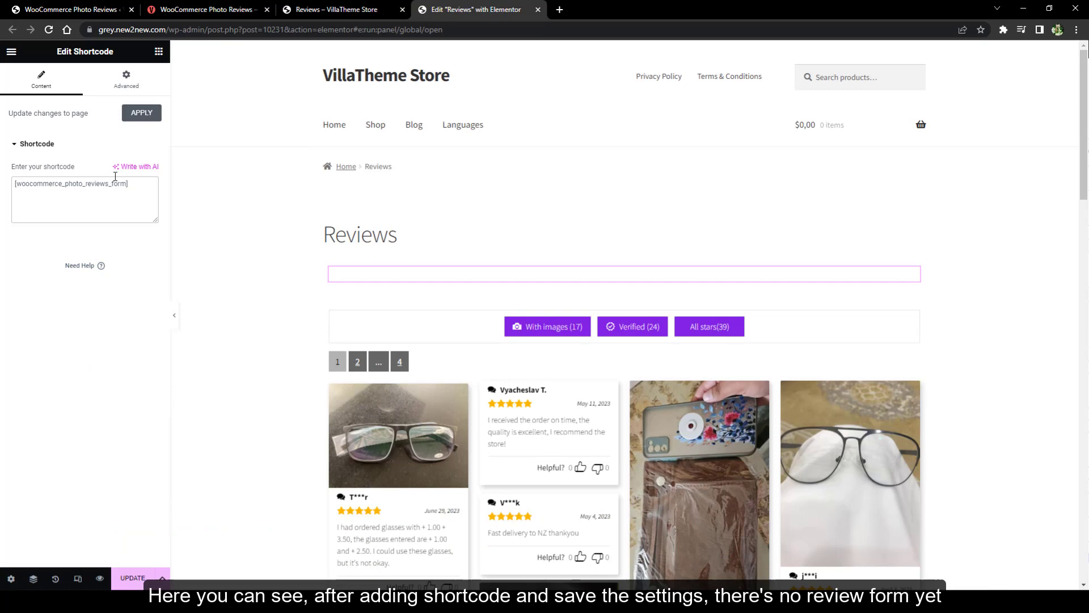
Check which page is set as the Review page in the Photo Reviews settings
{"action": "left_click", "coordinate": [334, 9]}
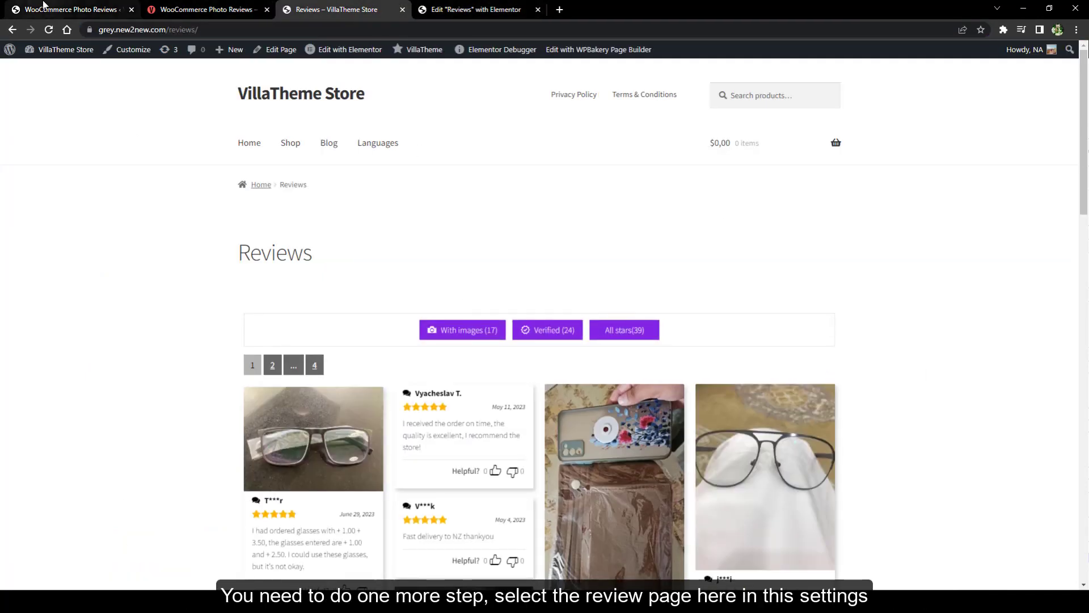
{"action": "left_click", "coordinate": [73, 9]}
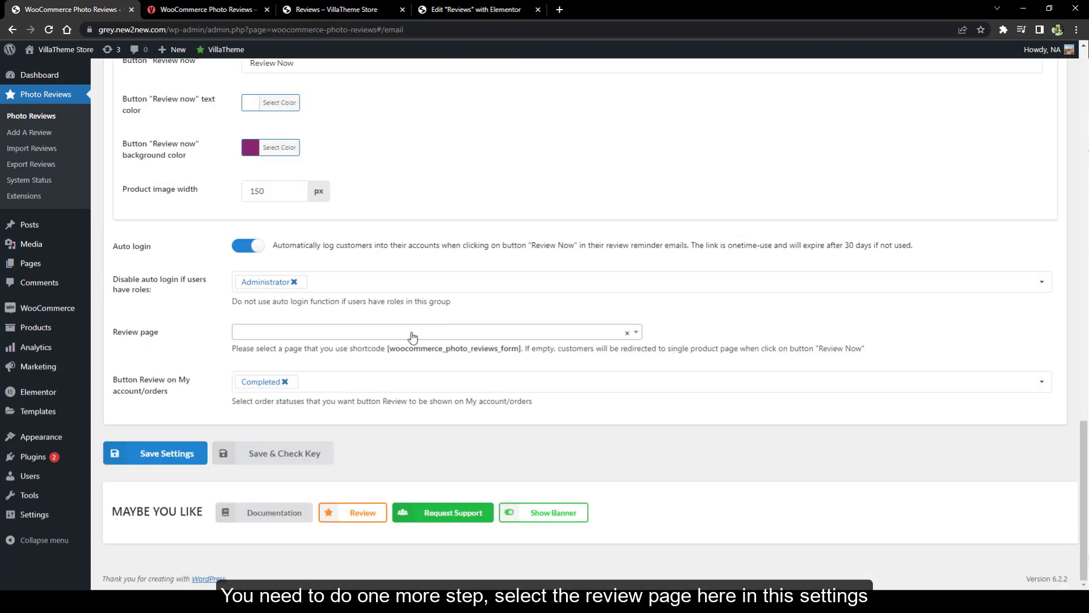
{"action": "left_click", "coordinate": [155, 453]}
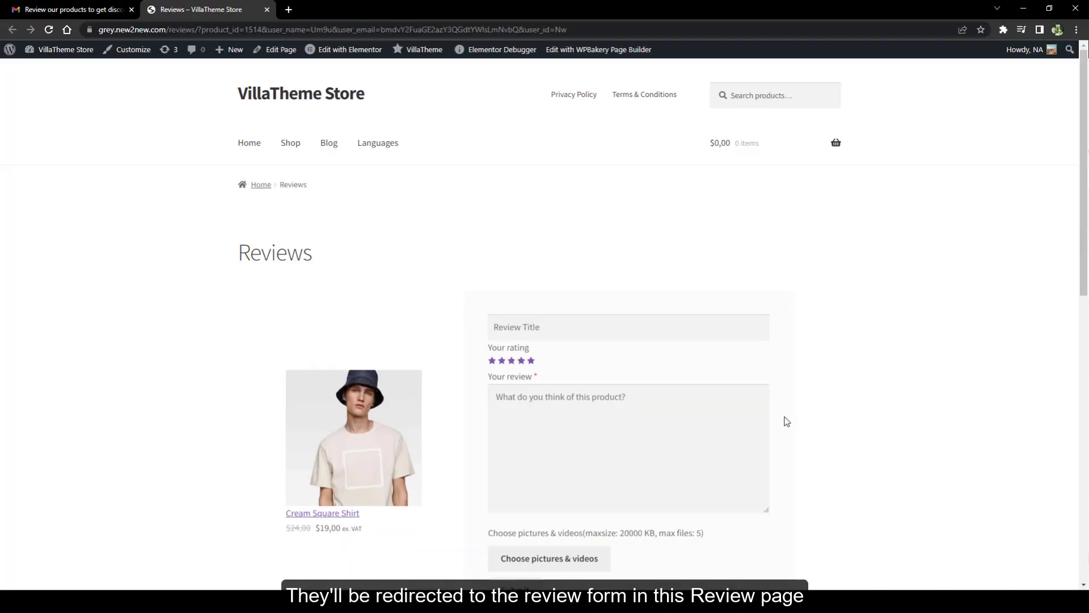
{"action": "scroll", "scroll_direction": "down", "scroll_amount": 3}
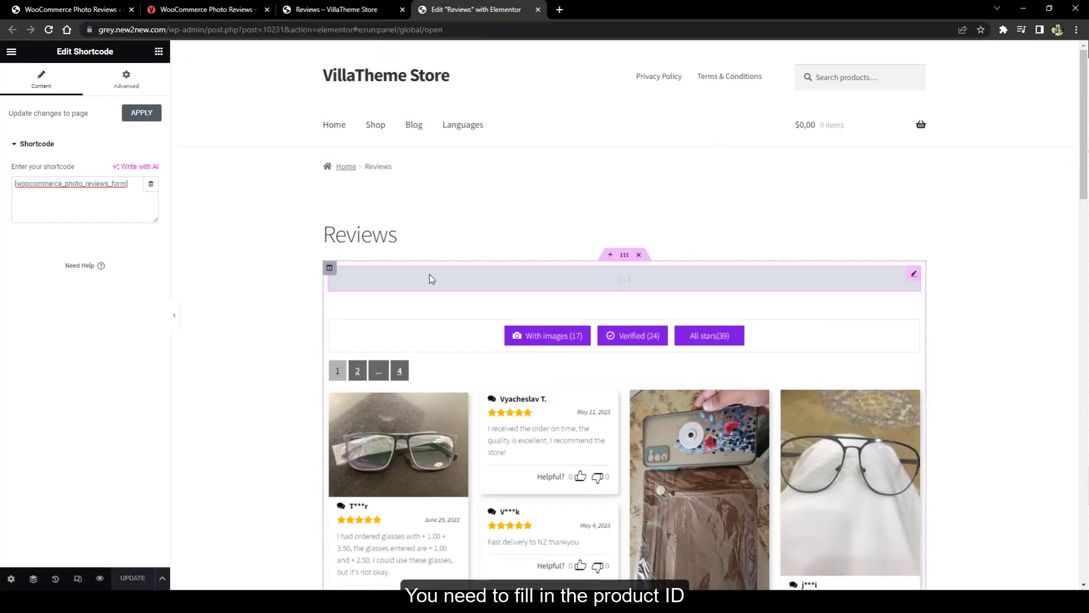
Add product_id="3891" to the review form shortcode so the Reviews page shows the Micro Form Bag form
{"action": "left_click", "coordinate": [68, 9]}
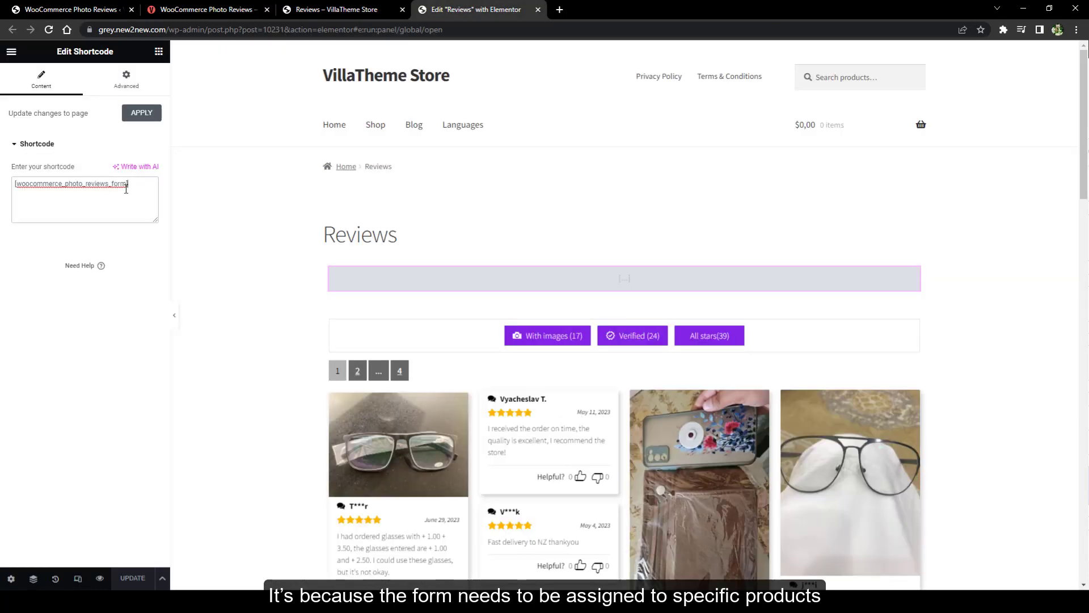
{"action": "type", "text": "product_id=\"3891\""}
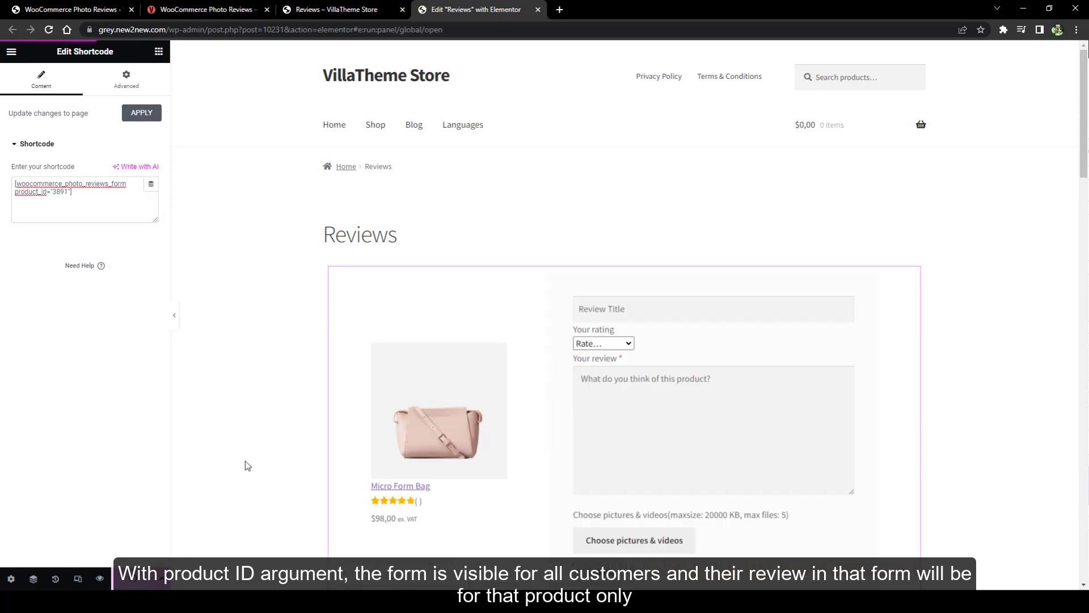
{"action": "left_click", "coordinate": [339, 9]}
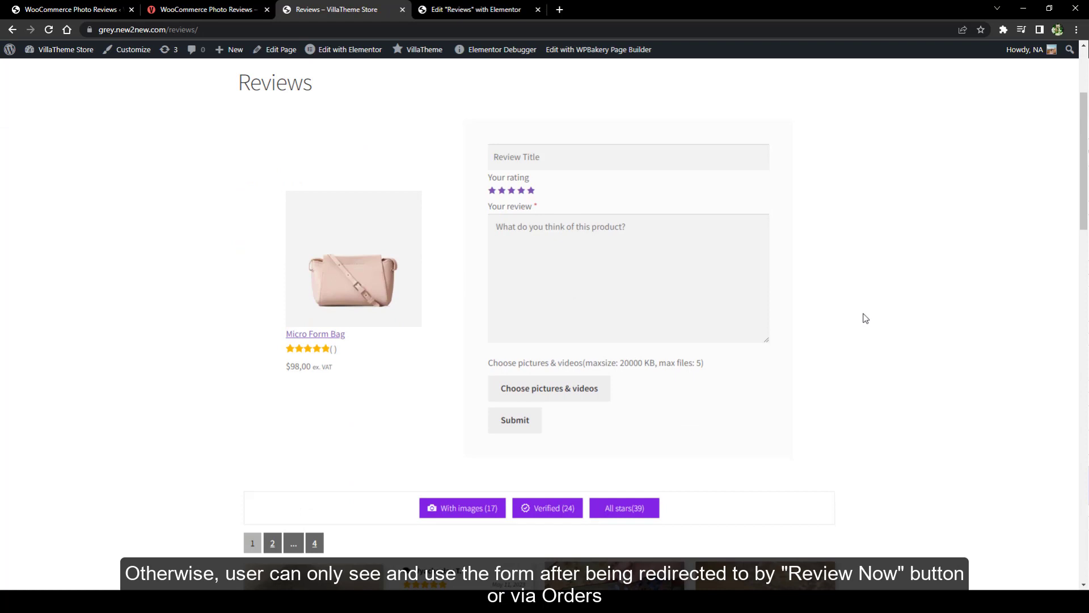
{"action": "mouse_move", "coordinate": [858, 331]}
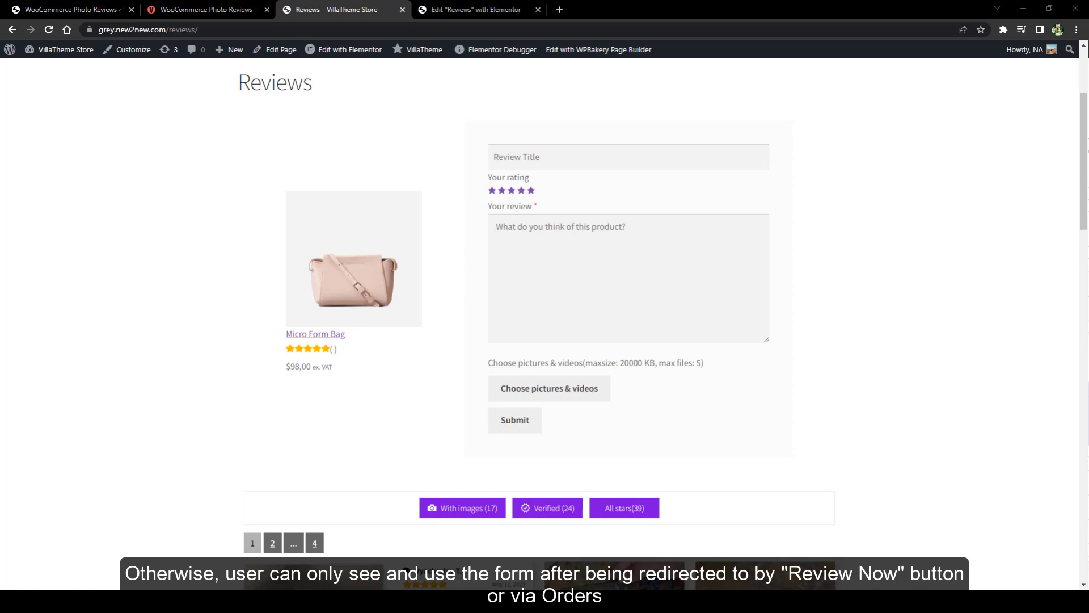
Add a Shortcode widget to the single product template and copy the overall rating shortcode from settings
{"action": "left_click", "coordinate": [478, 9]}
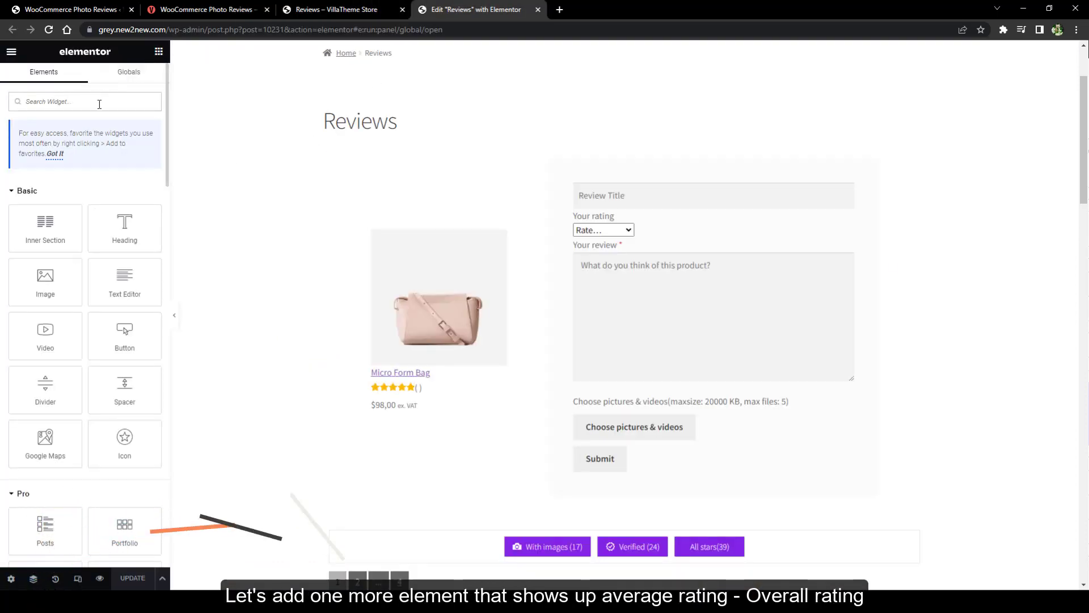
{"action": "type", "text": "shor"}
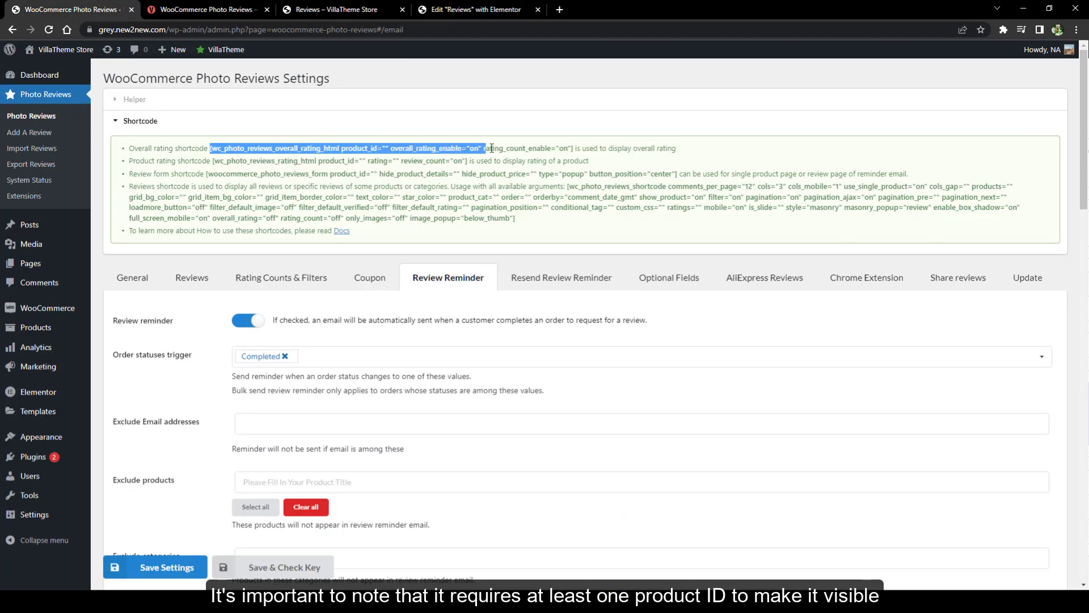
{"action": "left_click", "coordinate": [476, 9]}
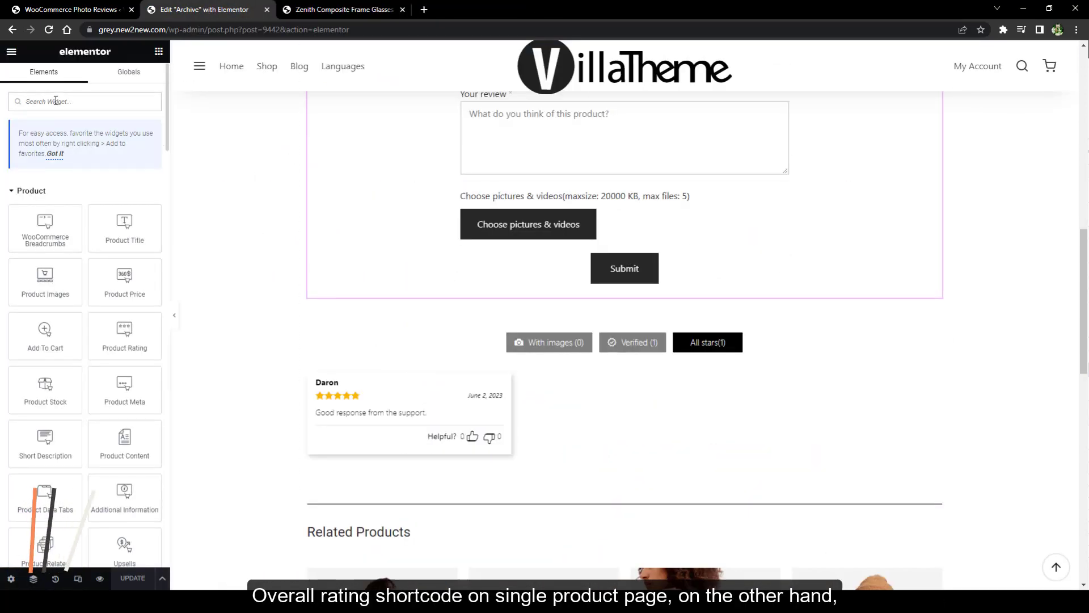
{"action": "left_click", "coordinate": [62, 9]}
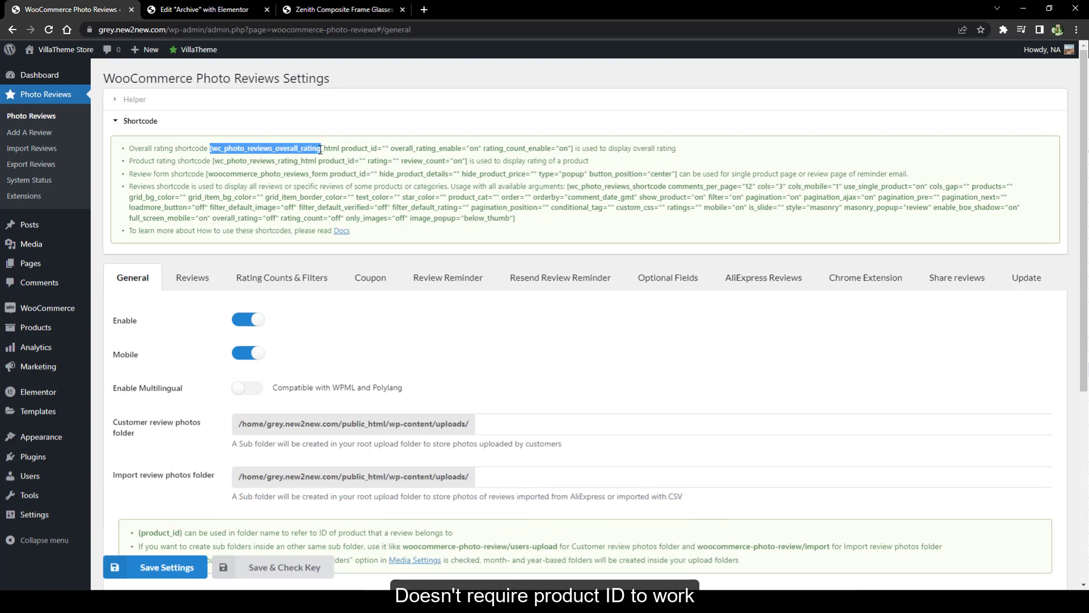
Paste the overall rating shortcode into the template, update, and confirm the 4.97 rating summary on the live page
{"action": "left_click", "coordinate": [205, 9]}
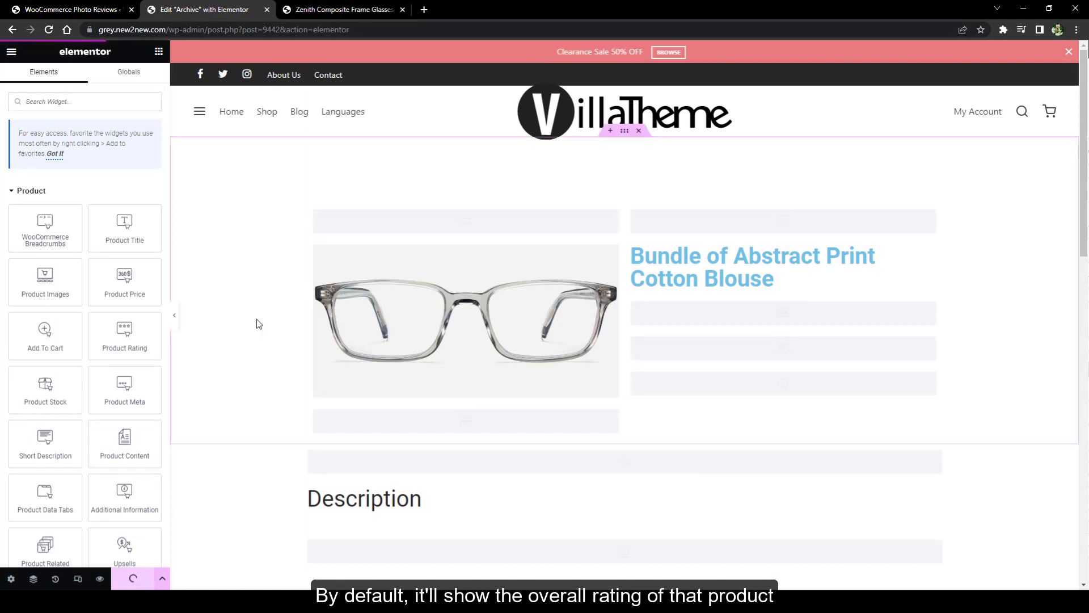
{"action": "left_click", "coordinate": [343, 9]}
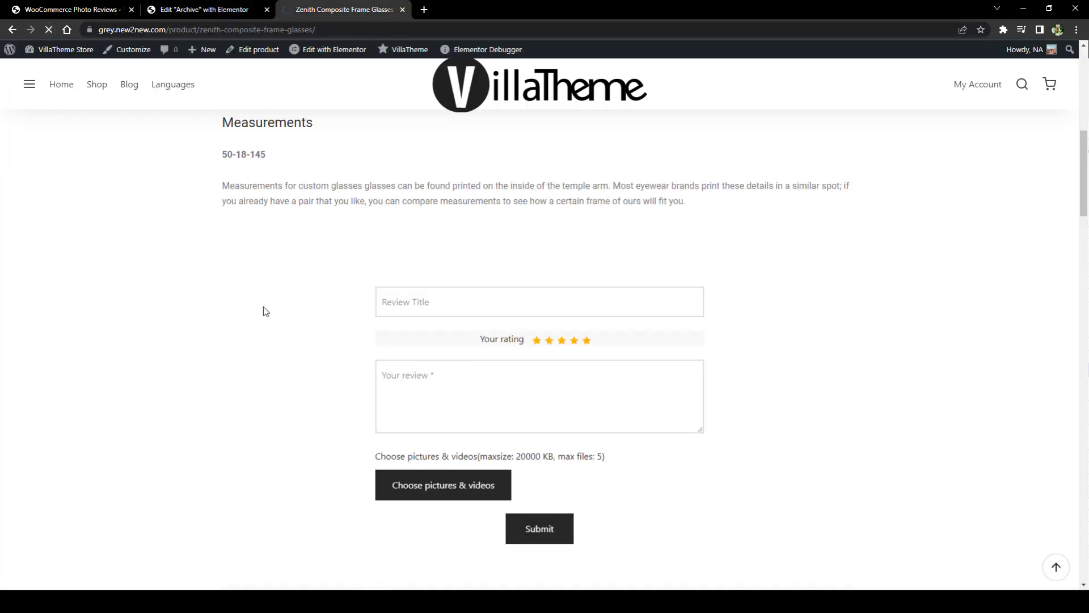
{"action": "scroll", "scroll_direction": "down", "scroll_amount": 3}
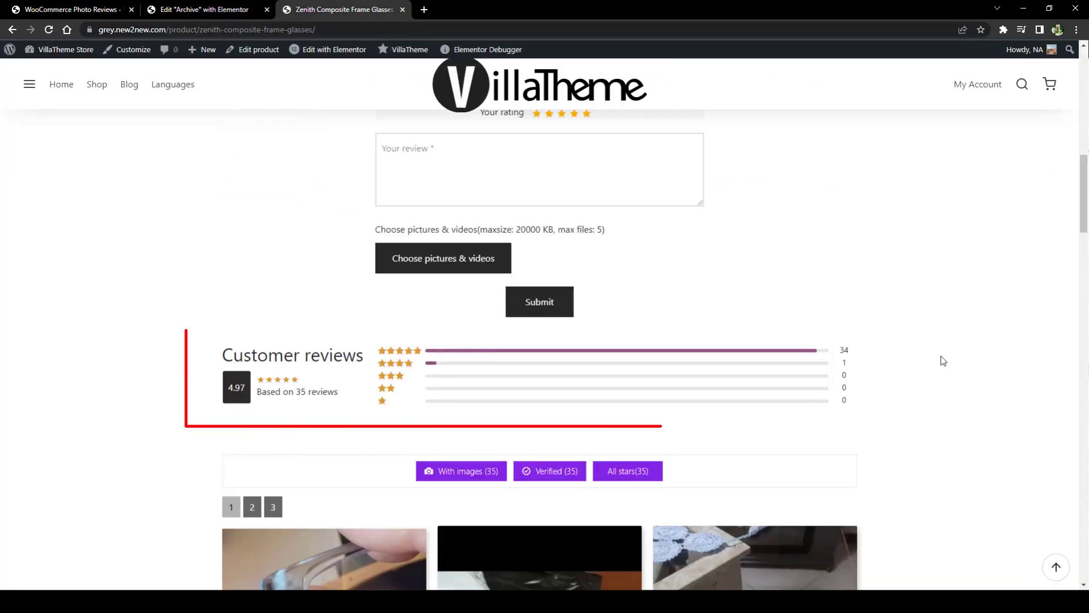
{"action": "left_click", "coordinate": [204, 10]}
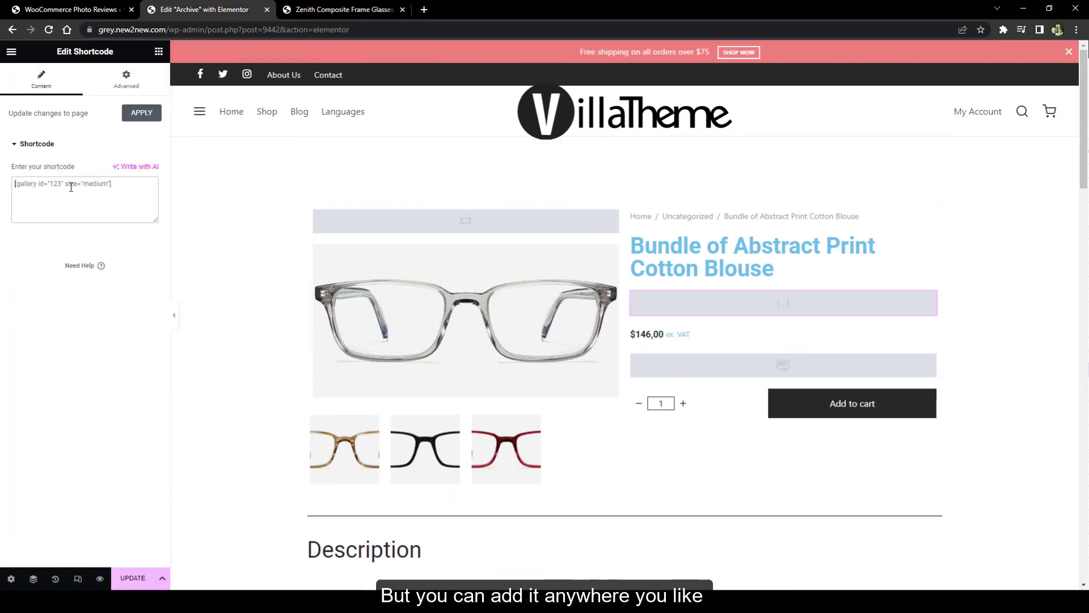
Place the product rating shortcode with review_count="off" beneath the product title, update, and preview the stars
{"action": "left_click", "coordinate": [74, 9]}
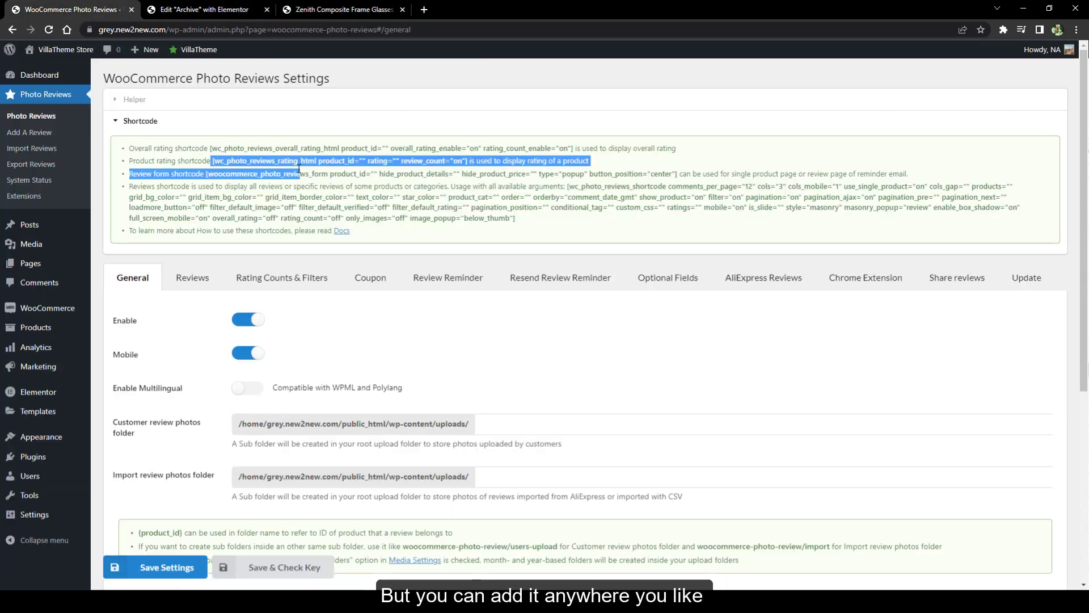
{"action": "right_click", "coordinate": [454, 161]}
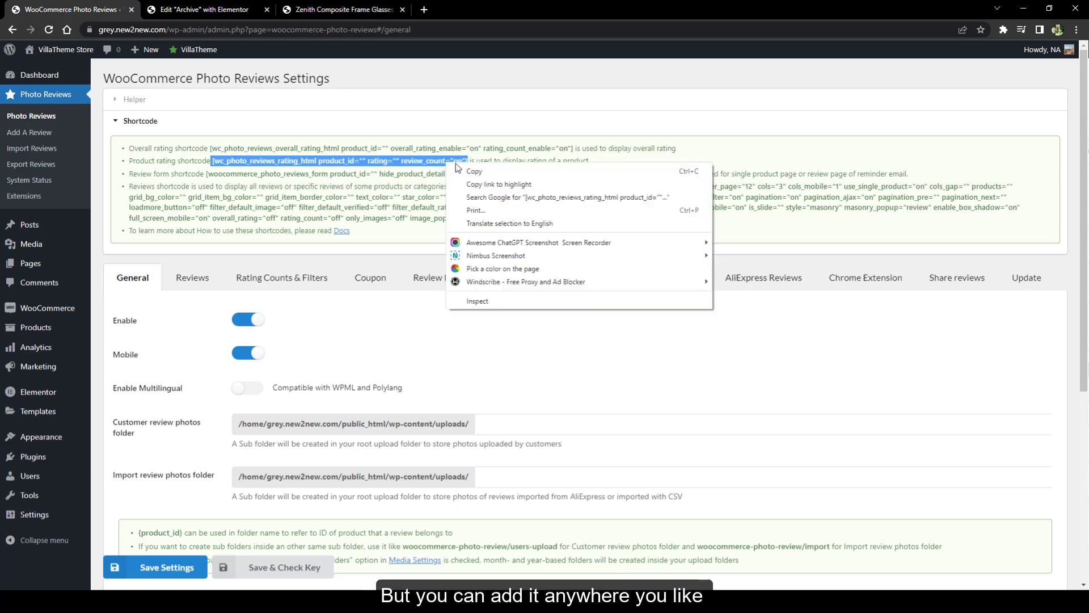
{"action": "left_click", "coordinate": [207, 9]}
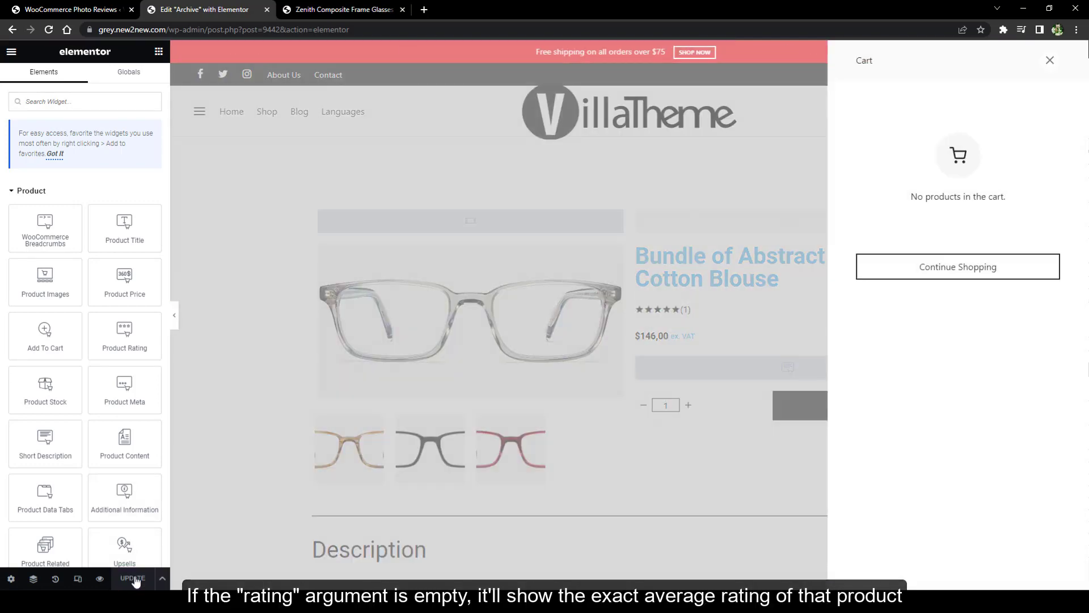
{"action": "left_click", "coordinate": [346, 9]}
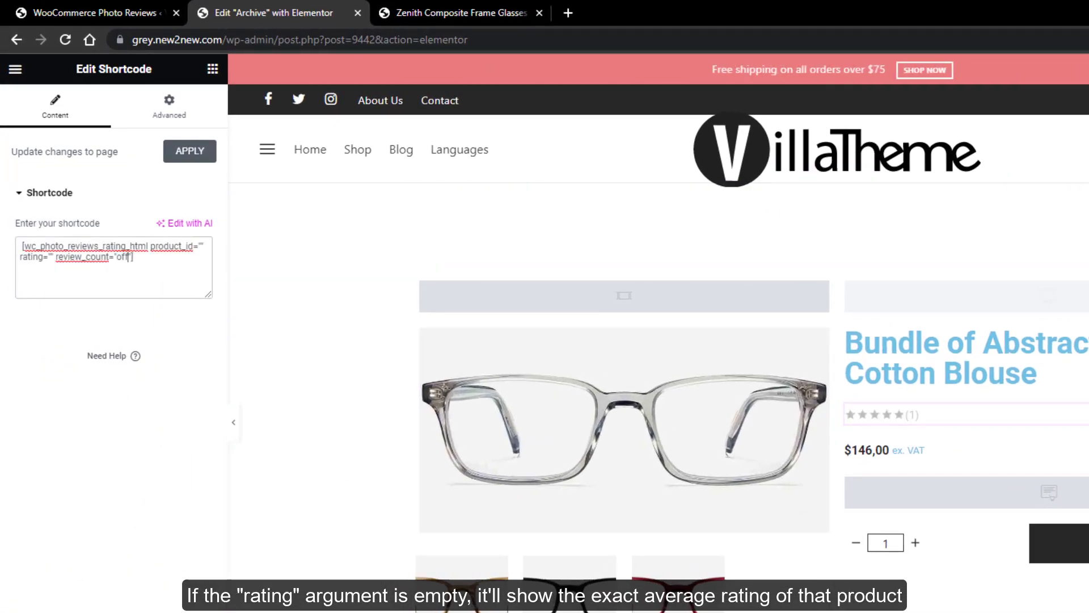
{"action": "left_click", "coordinate": [463, 12]}
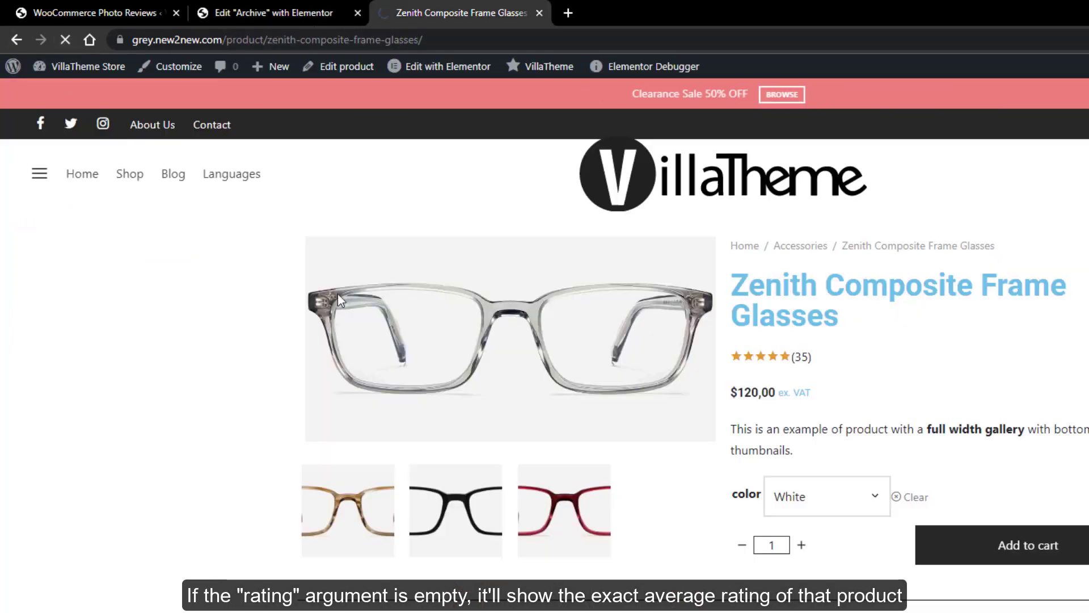
{"action": "left_click", "coordinate": [275, 12]}
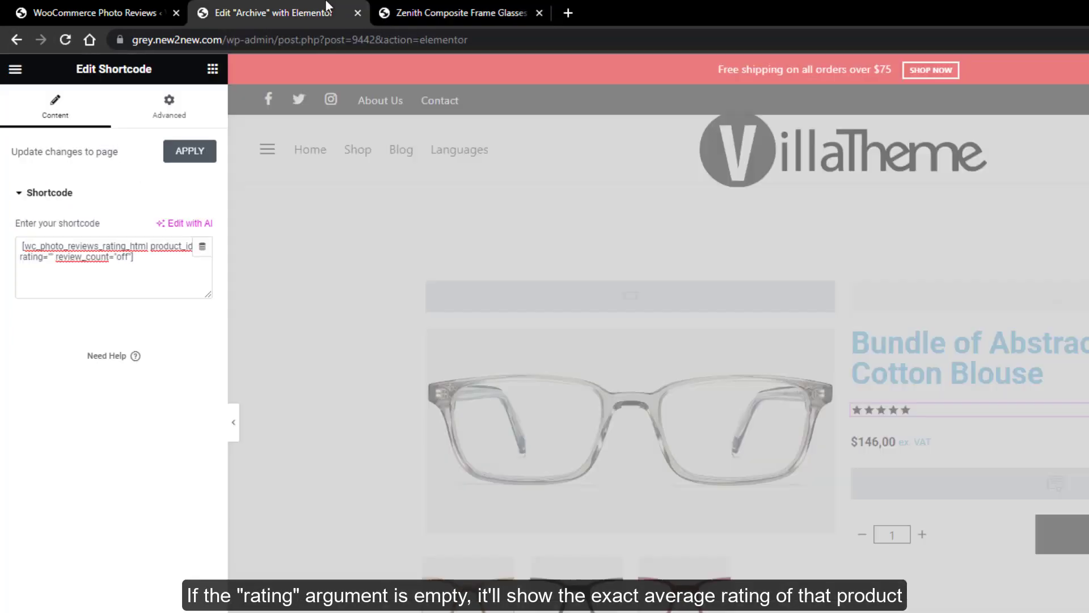